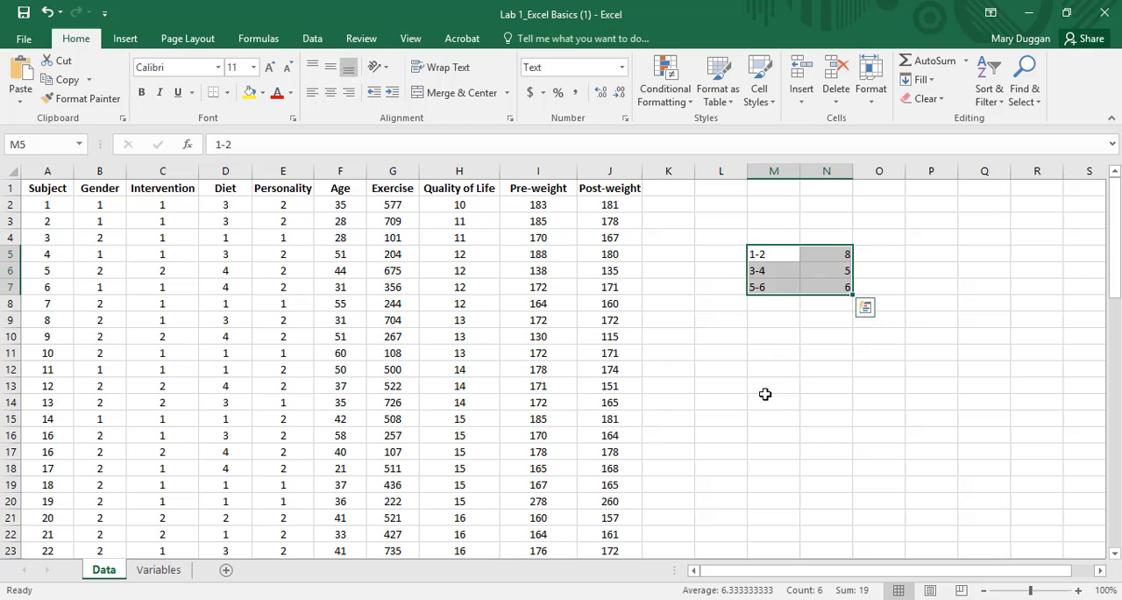
{"action": "mouse_move", "coordinate": [773, 321]}
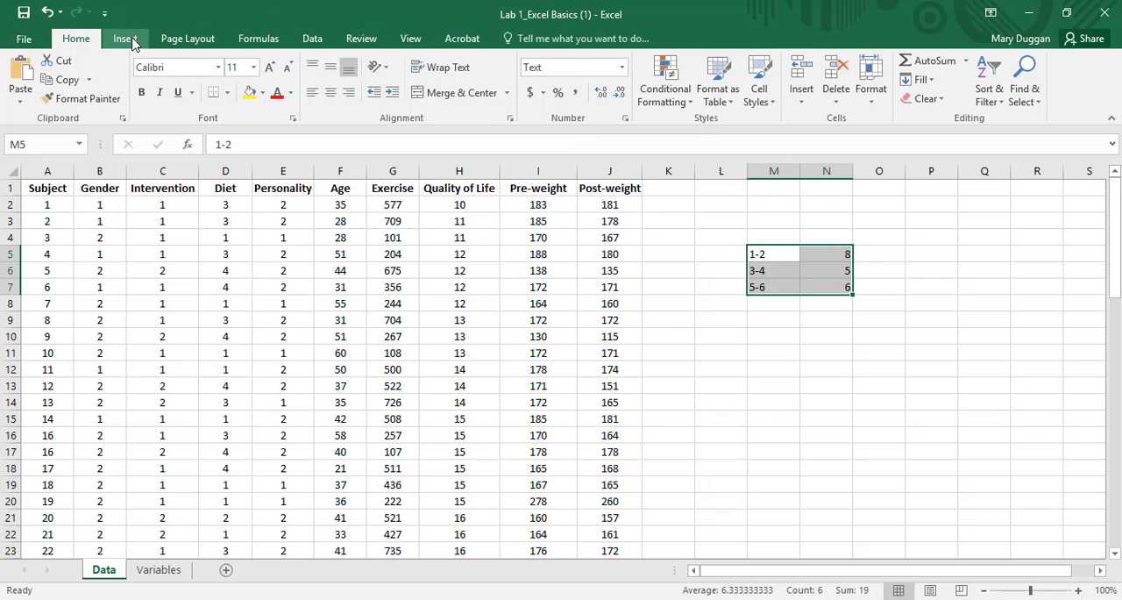
Insert a histogram chart of the grouped frequency table from the Insert tab.
{"action": "left_click", "coordinate": [128, 38]}
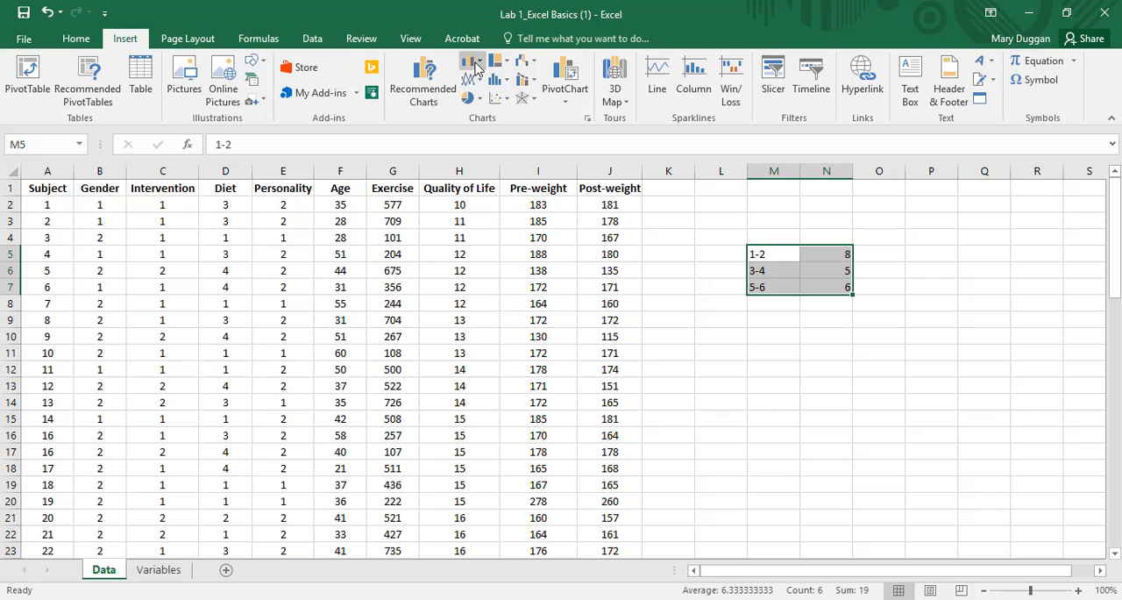
{"action": "left_click", "coordinate": [497, 72]}
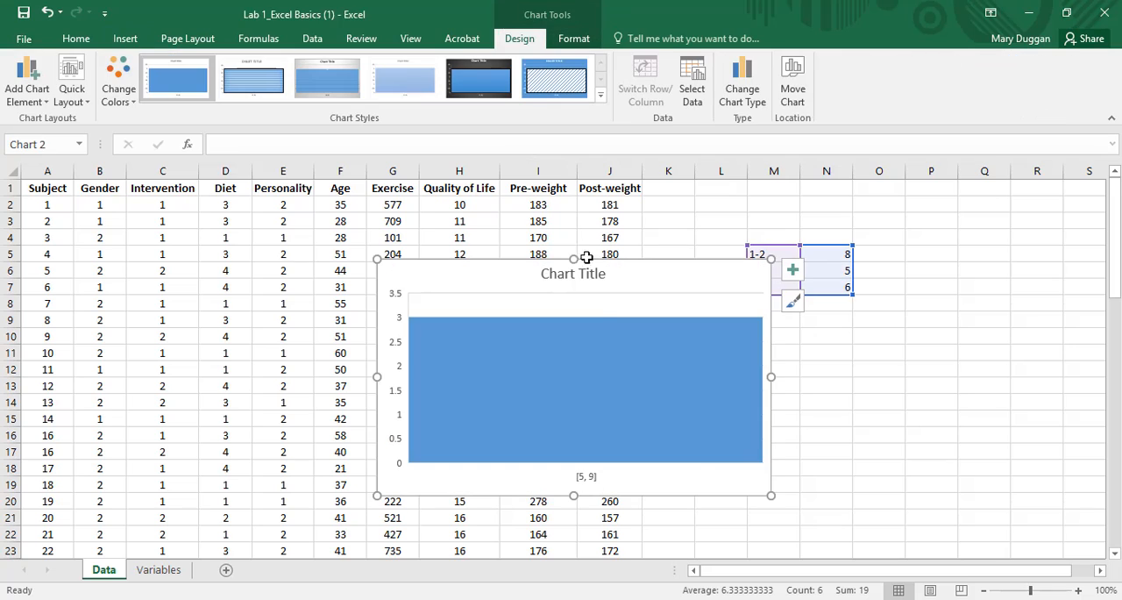
{"action": "mouse_move", "coordinate": [633, 367]}
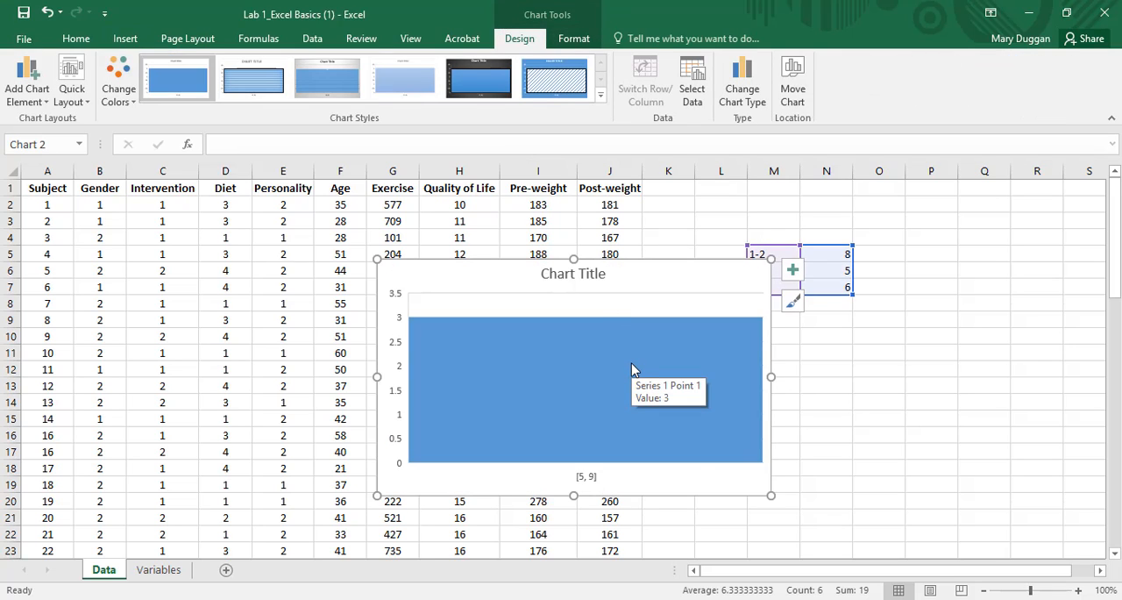
{"action": "mouse_move", "coordinate": [587, 482]}
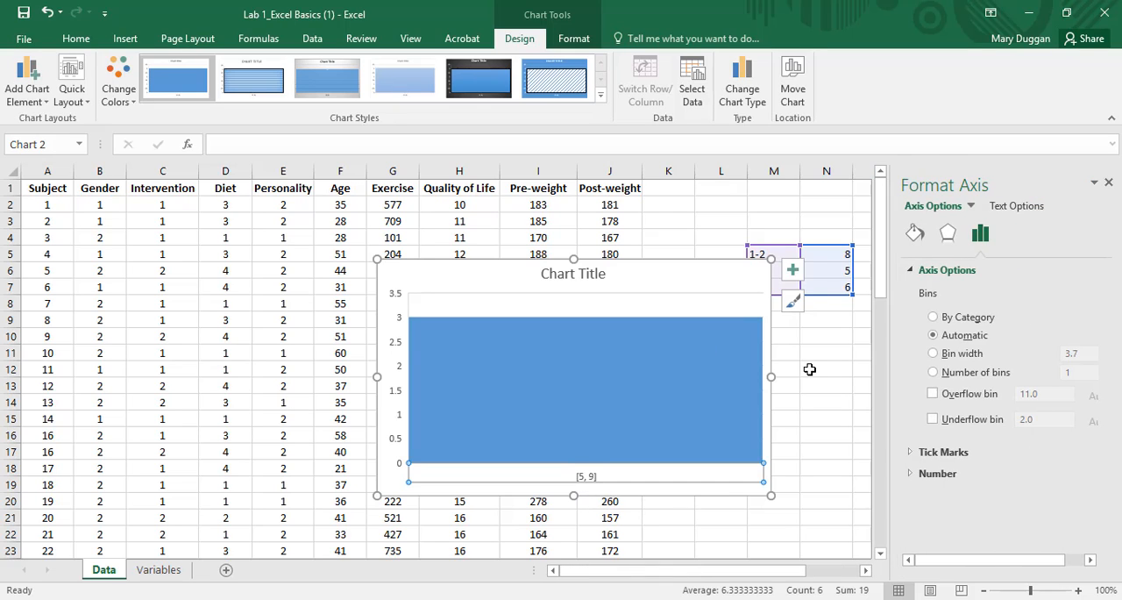
Set the histogram axis to bin by category, giving bars 1-2, 3-4 and 5-6.
{"action": "left_click", "coordinate": [933, 316]}
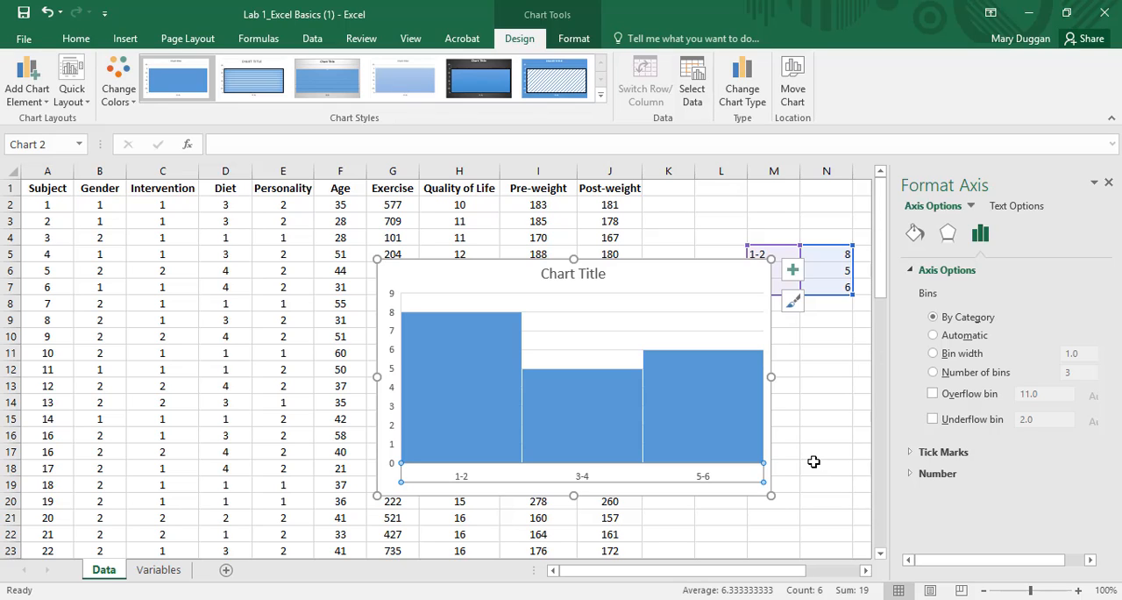
Show the chart title's Format pane with its alignment settings.
{"action": "left_click", "coordinate": [573, 272]}
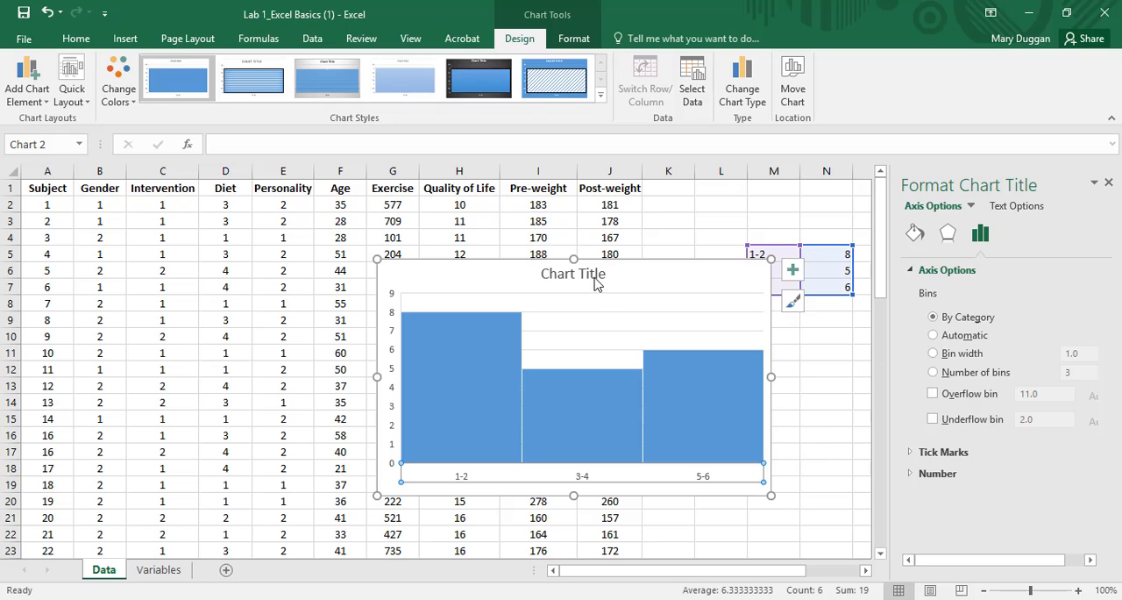
{"action": "left_click", "coordinate": [573, 273]}
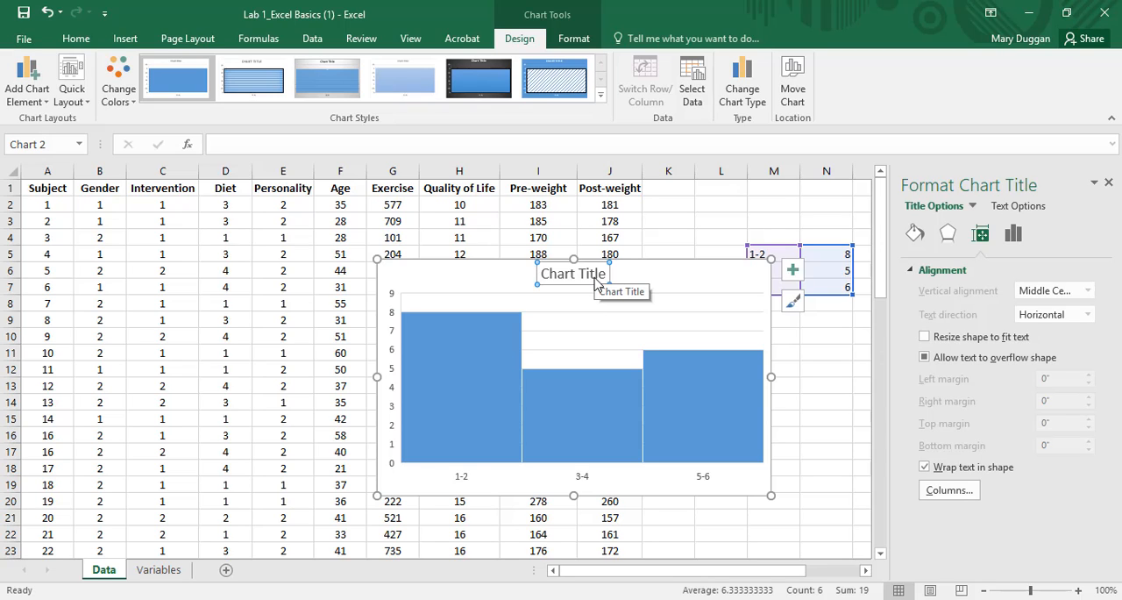
{"action": "mouse_move", "coordinate": [565, 301]}
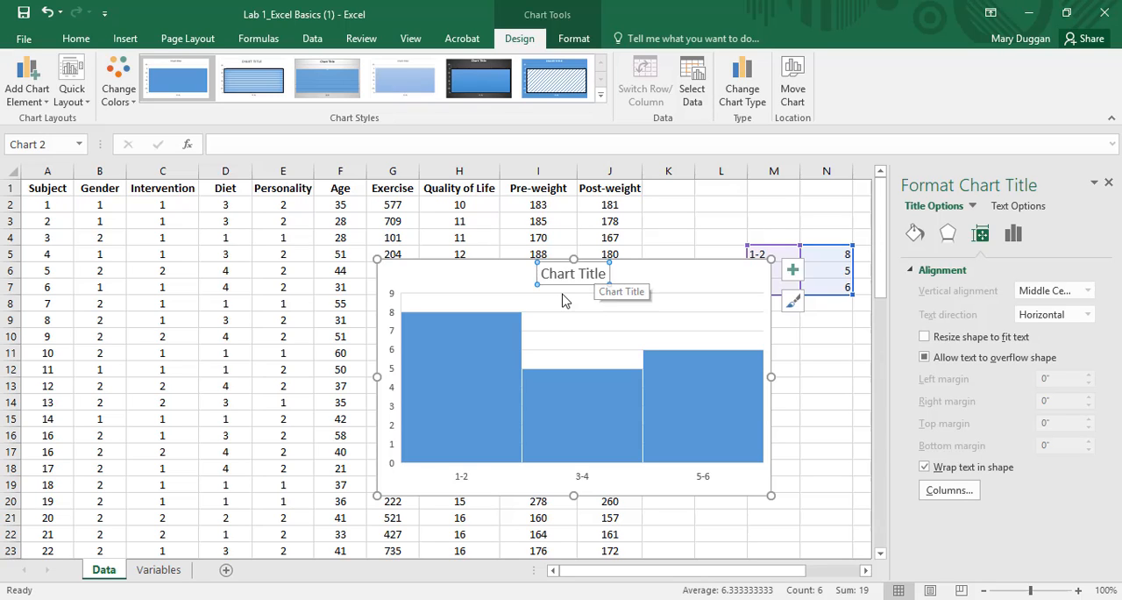